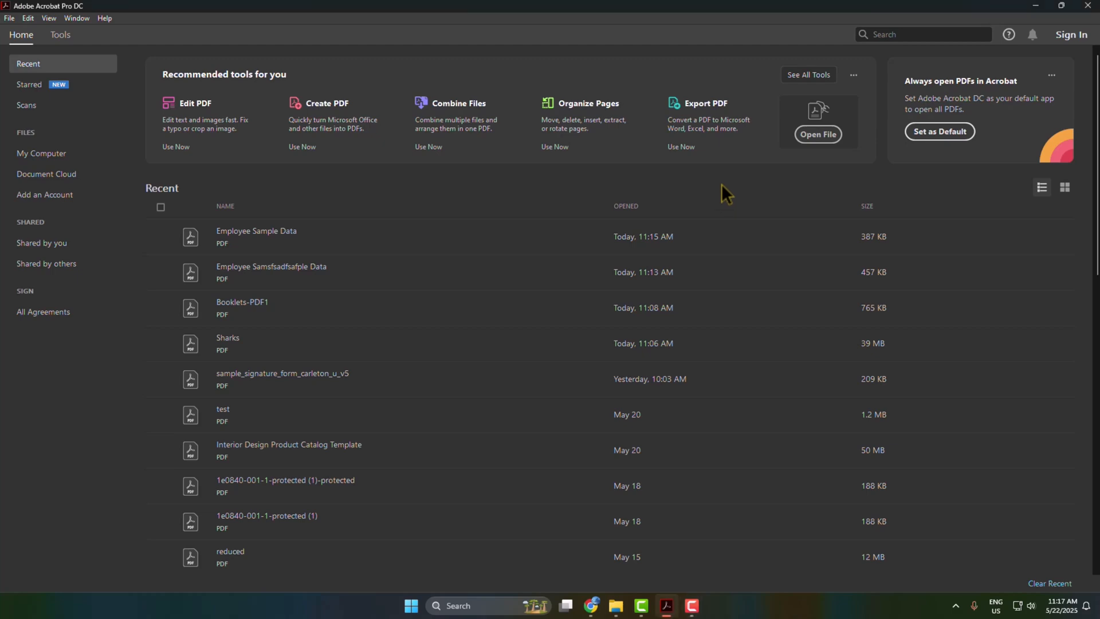
mouse_move(736, 191)
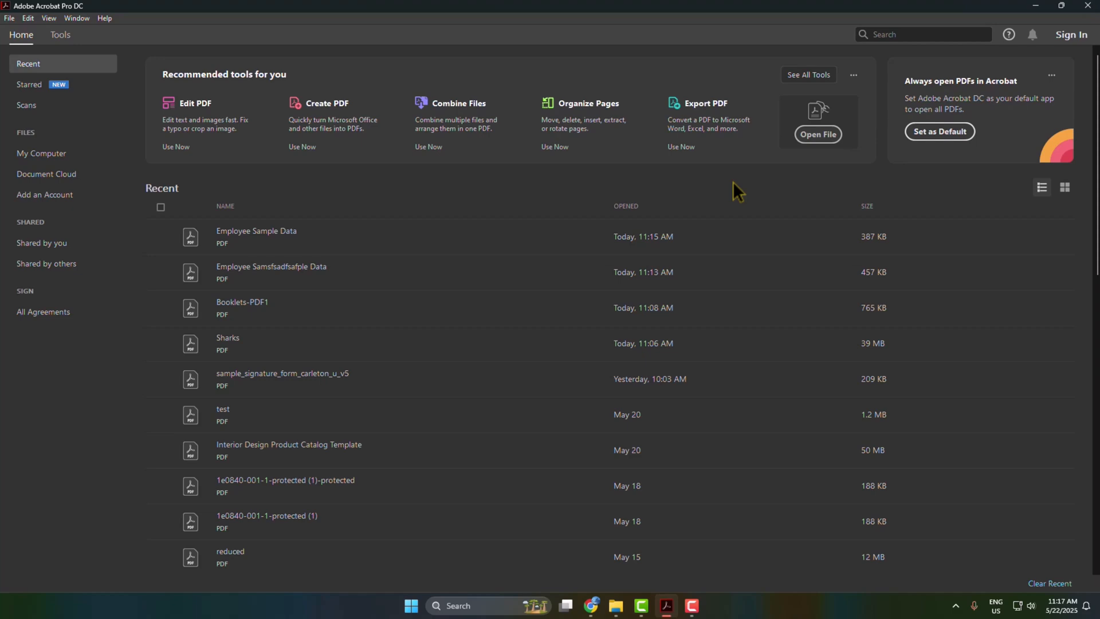
mouse_move(465, 10)
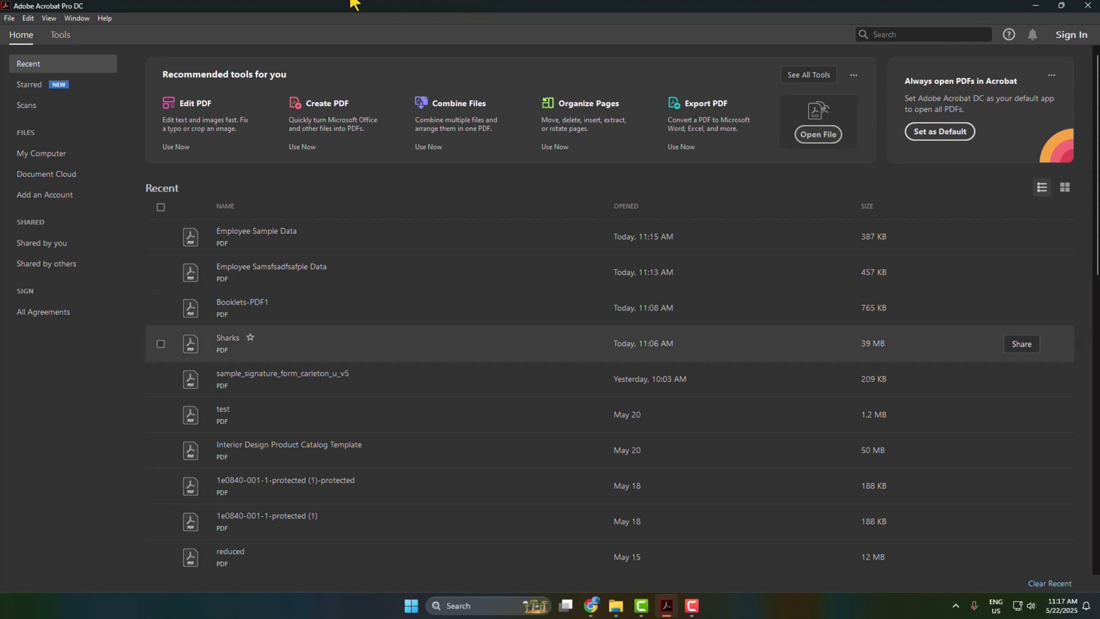
Step: Reveal the Edit menu's commands over the Acrobat home screen
click(28, 18)
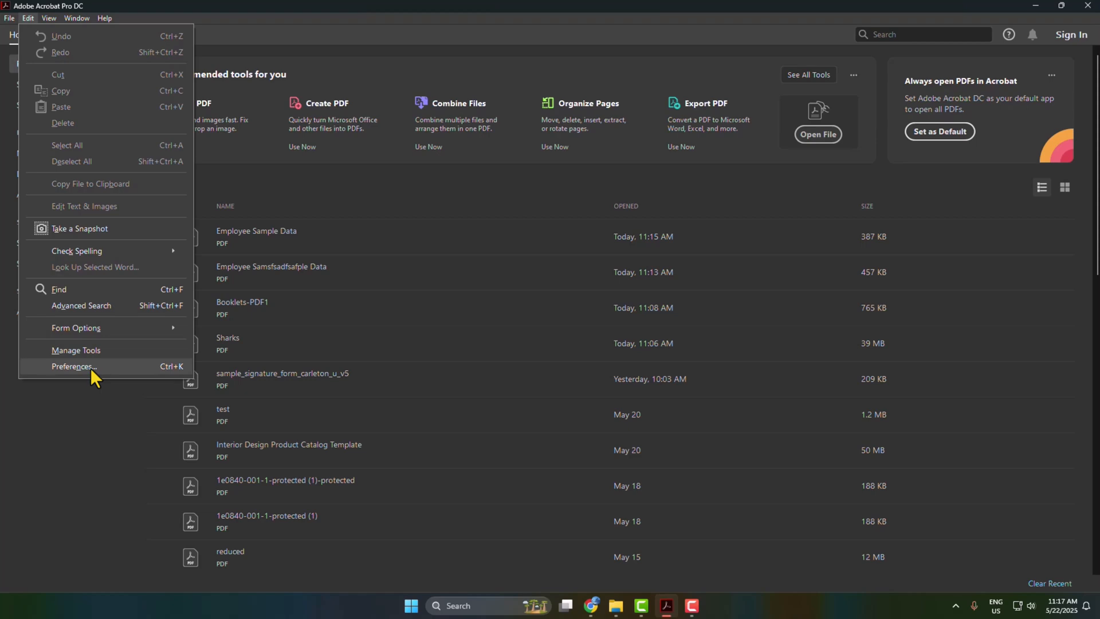
Step: In General preferences, turn off 'Show online storage when saving files' and apply
click(71, 365)
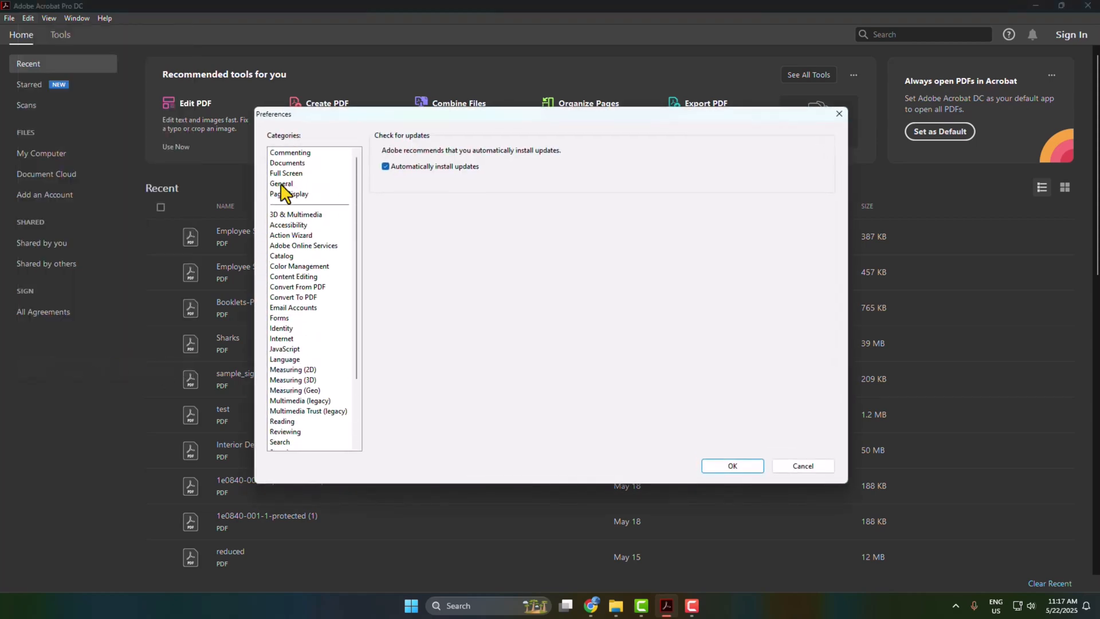
click(282, 183)
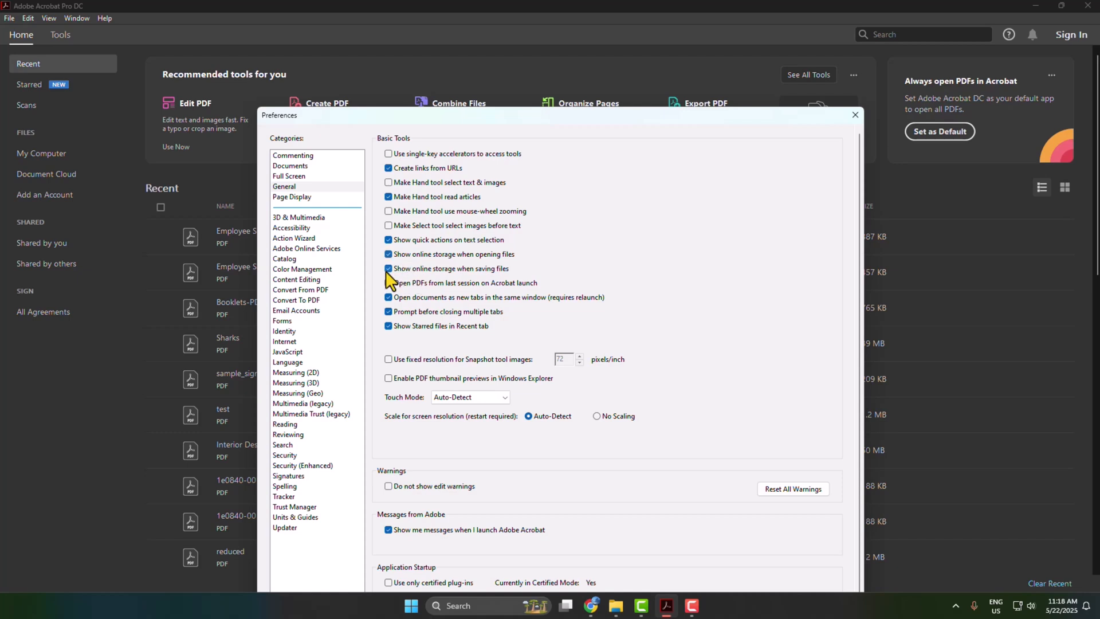
click(388, 268)
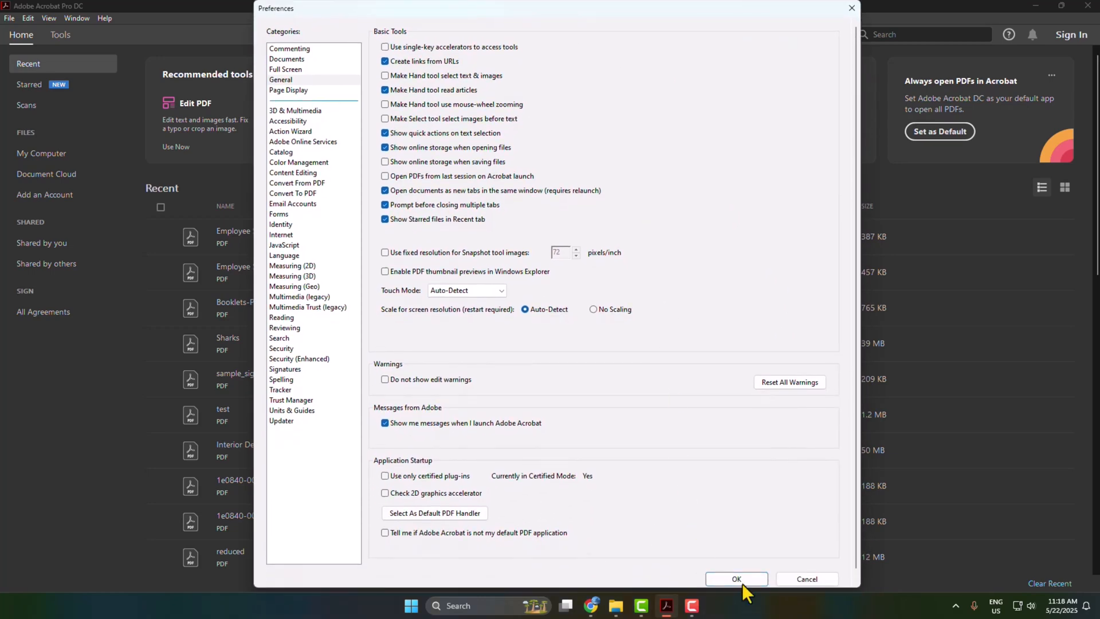
click(735, 579)
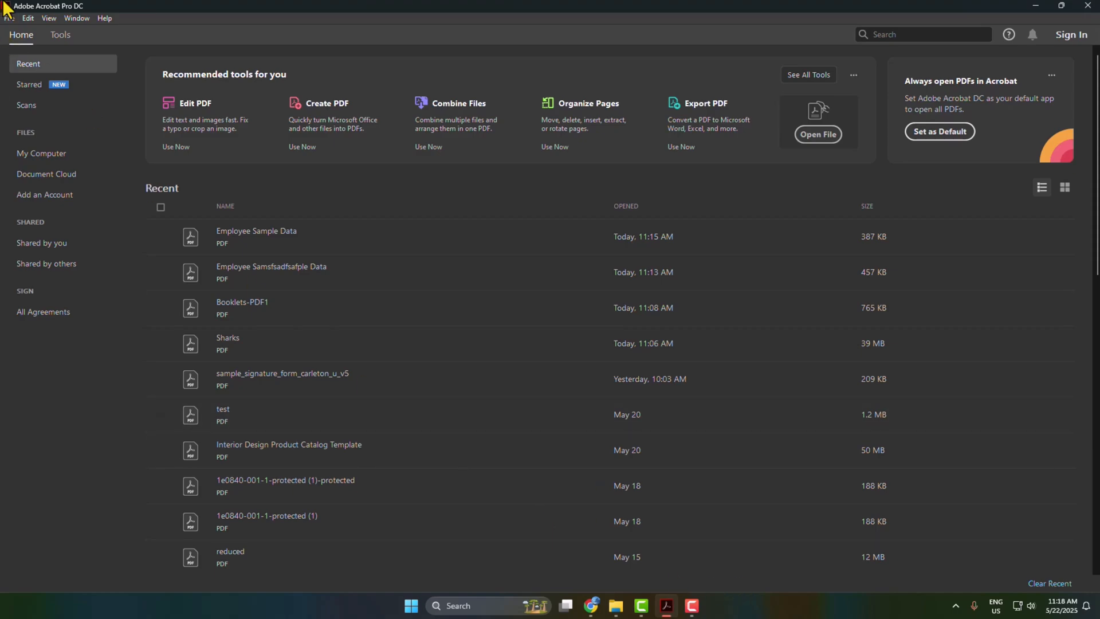
Step: In Security (Enhanced) preferences, turn off 'Enable Protected Mode at startup'
click(27, 18)
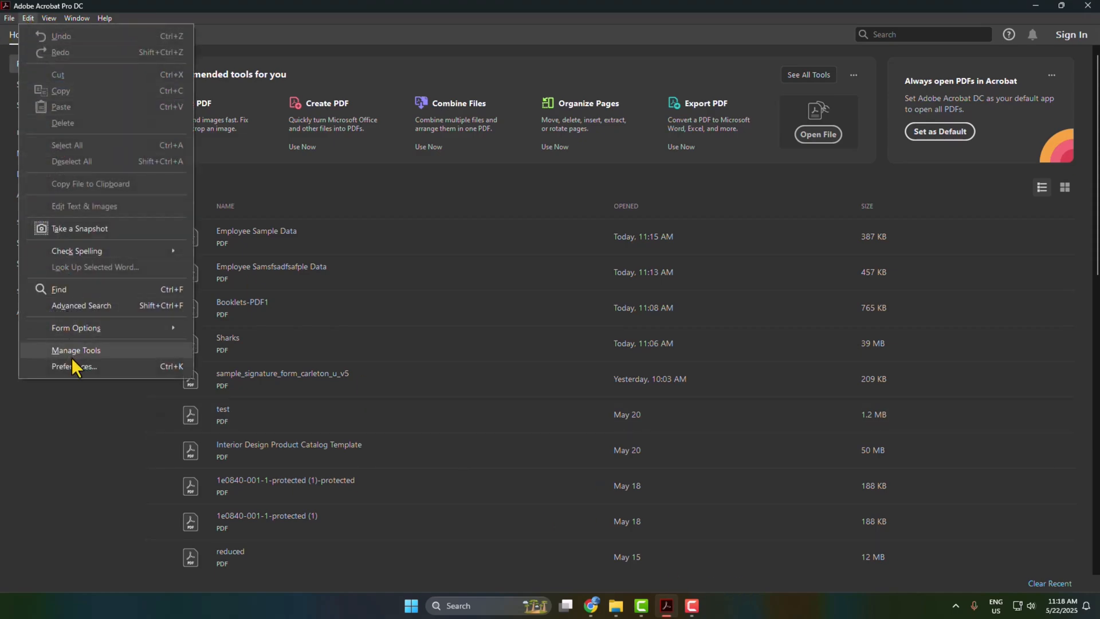
click(76, 366)
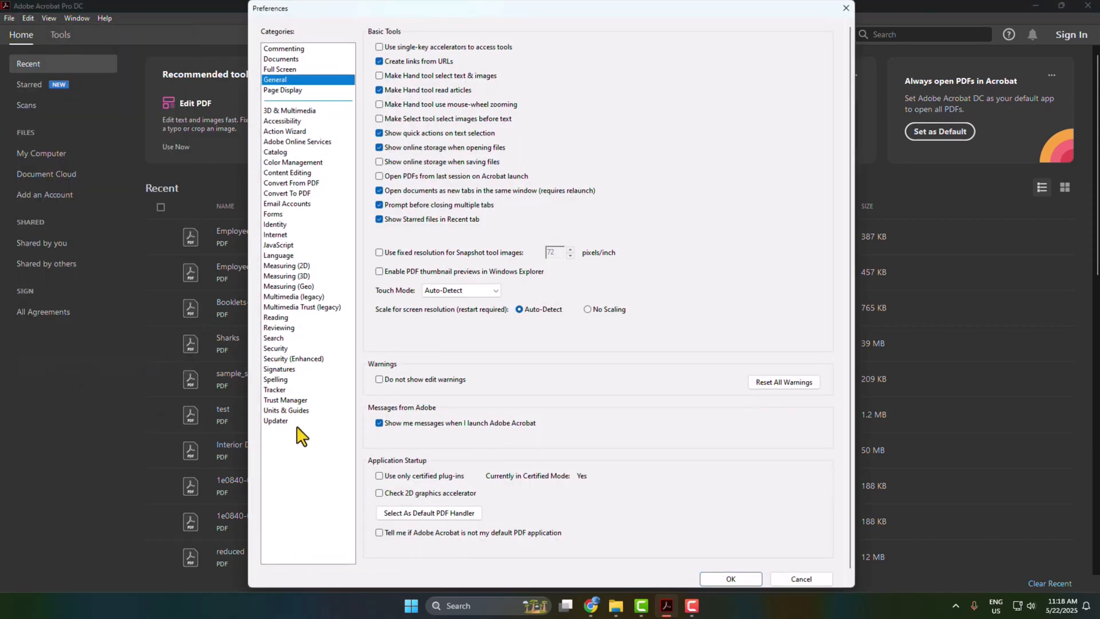
mouse_move(304, 301)
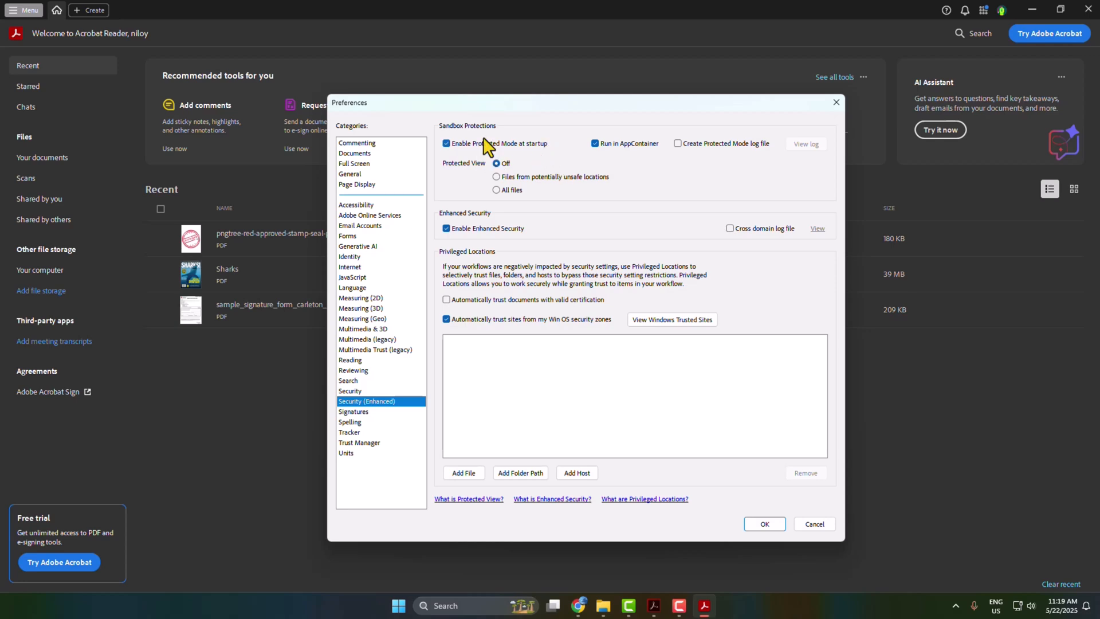
mouse_move(449, 154)
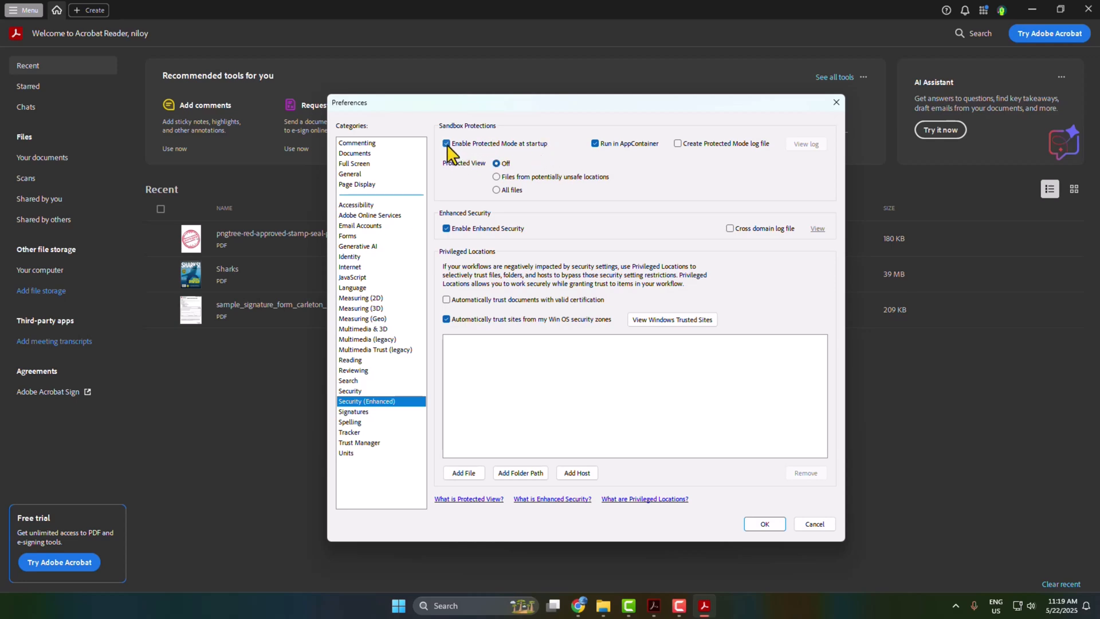
click(445, 143)
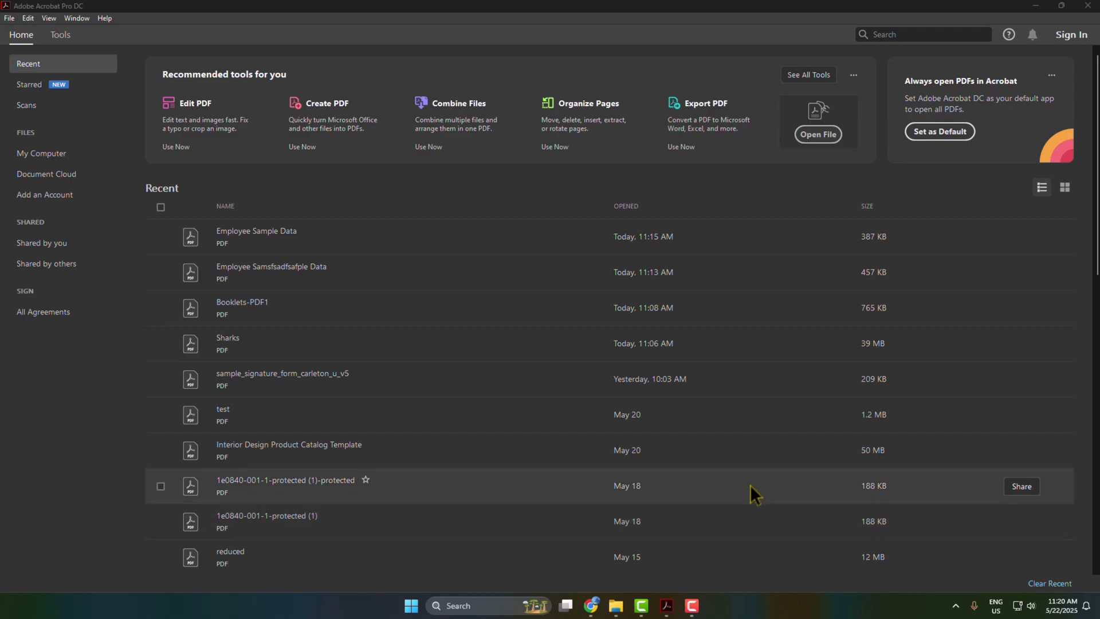
mouse_move(767, 193)
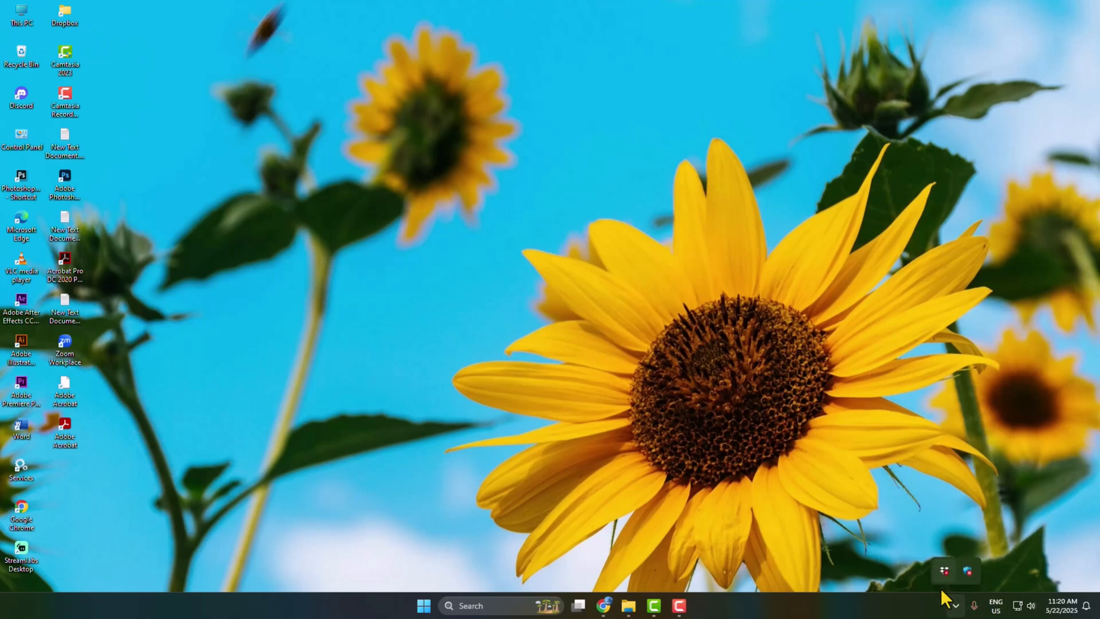
mouse_move(820, 462)
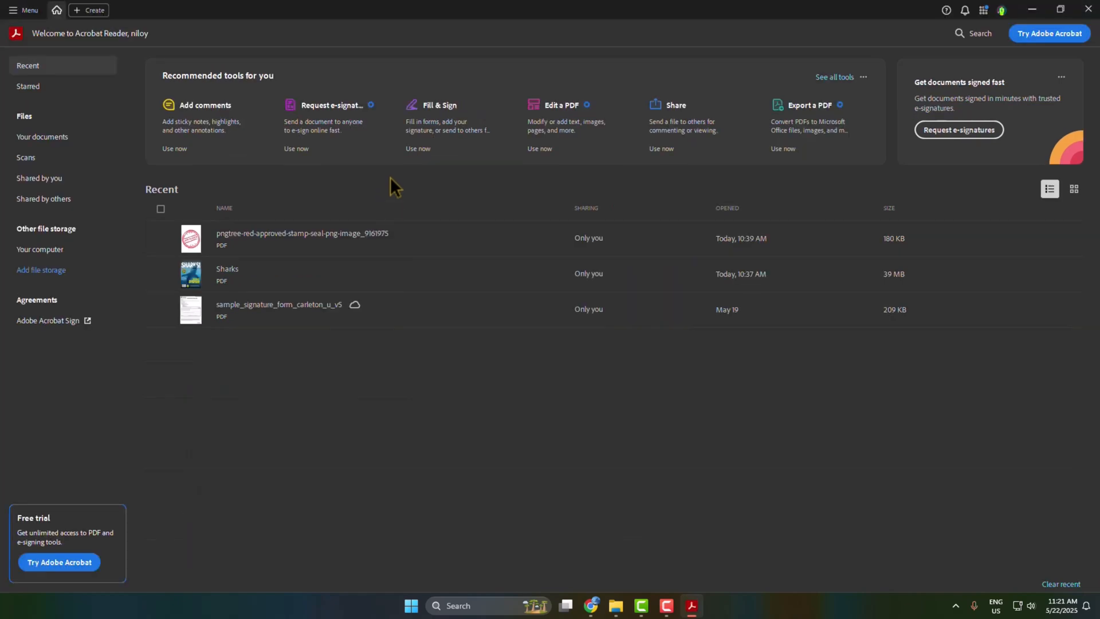
mouse_move(379, 8)
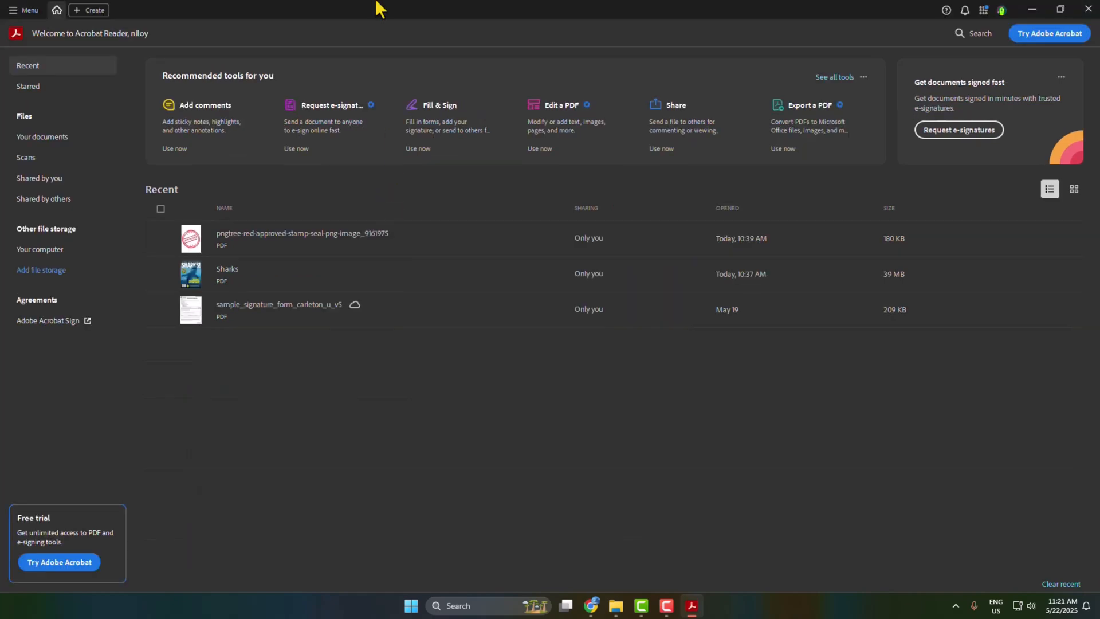
mouse_move(214, 24)
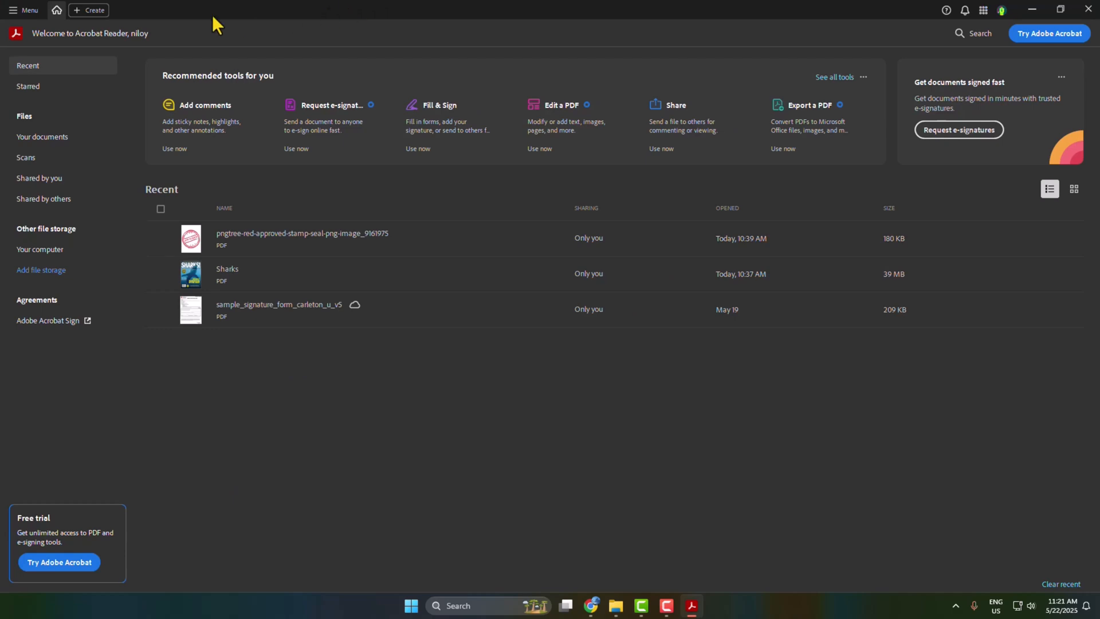
Step: Start Repair installation from the Help commands in Acrobat Reader
click(27, 10)
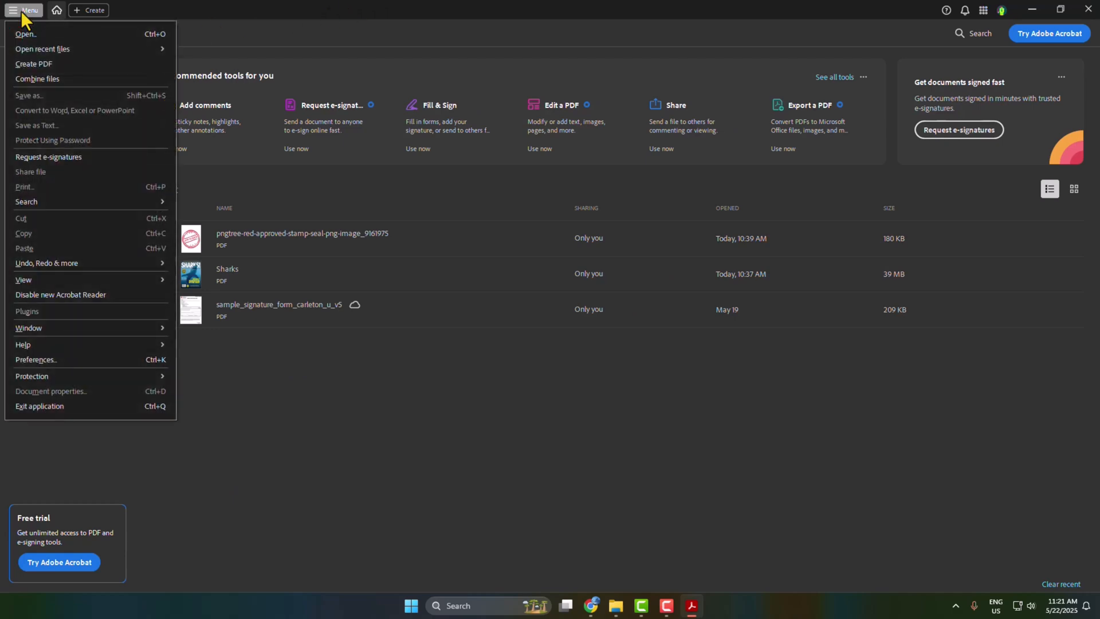
click(22, 345)
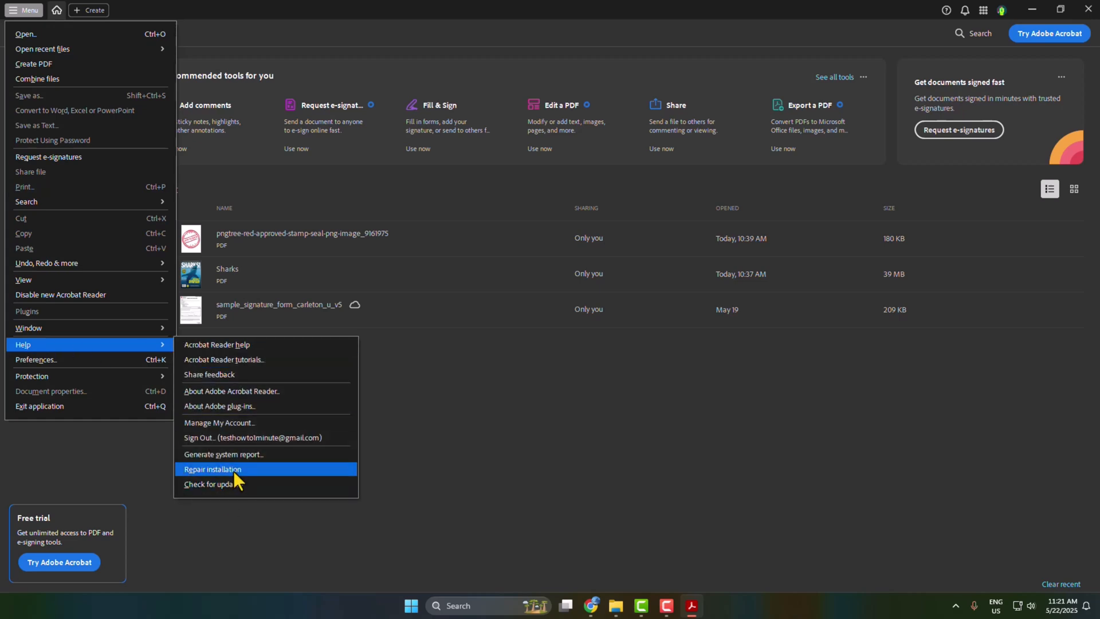
click(213, 469)
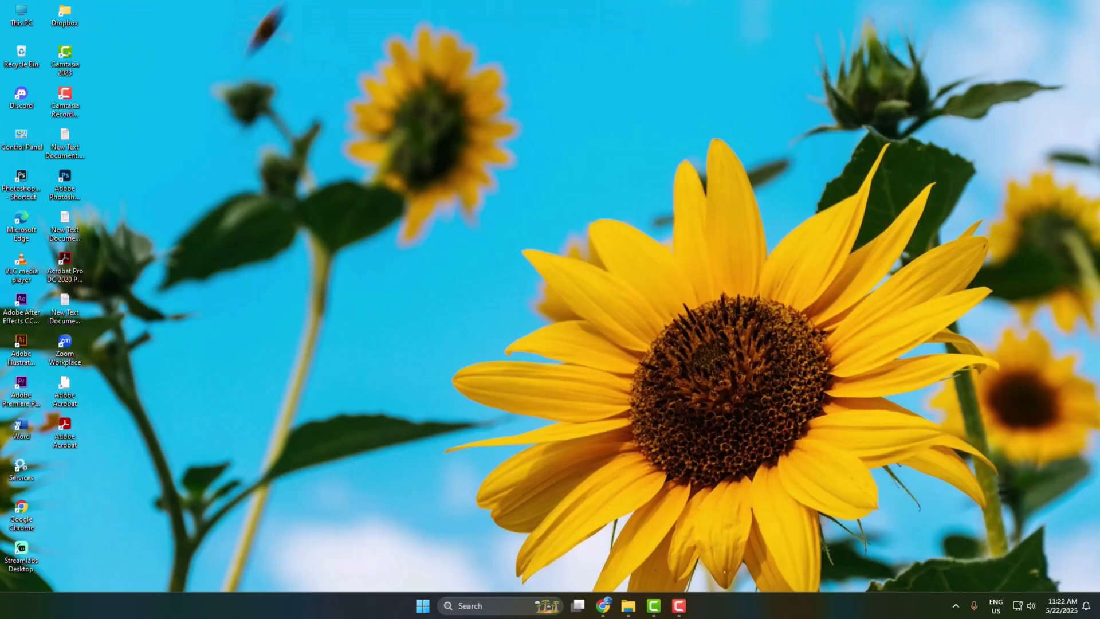
mouse_move(99, 442)
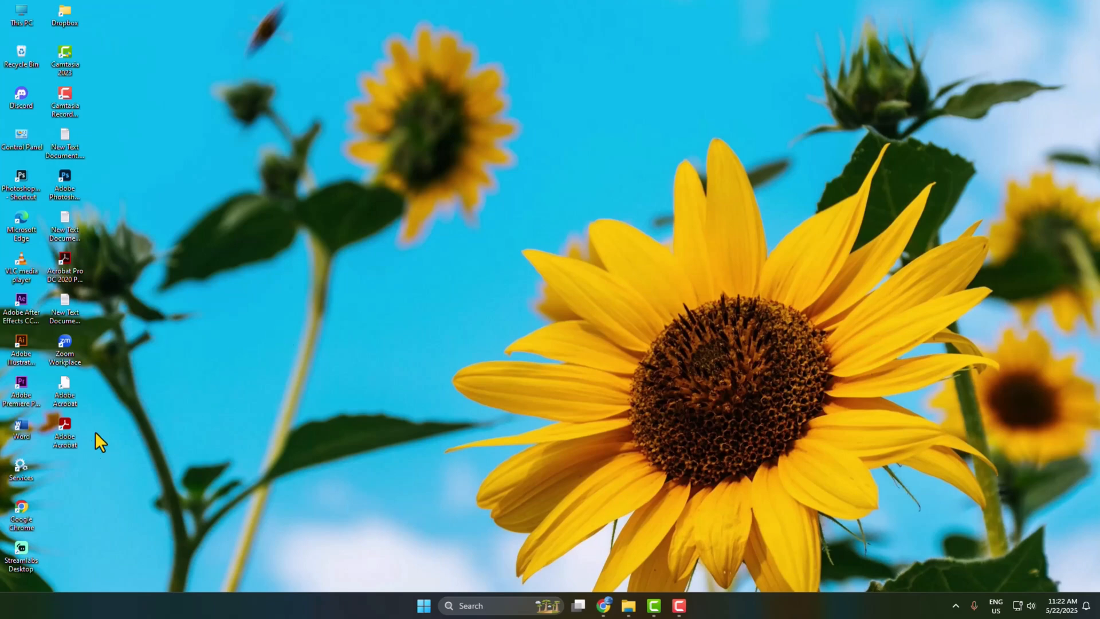
mouse_move(67, 403)
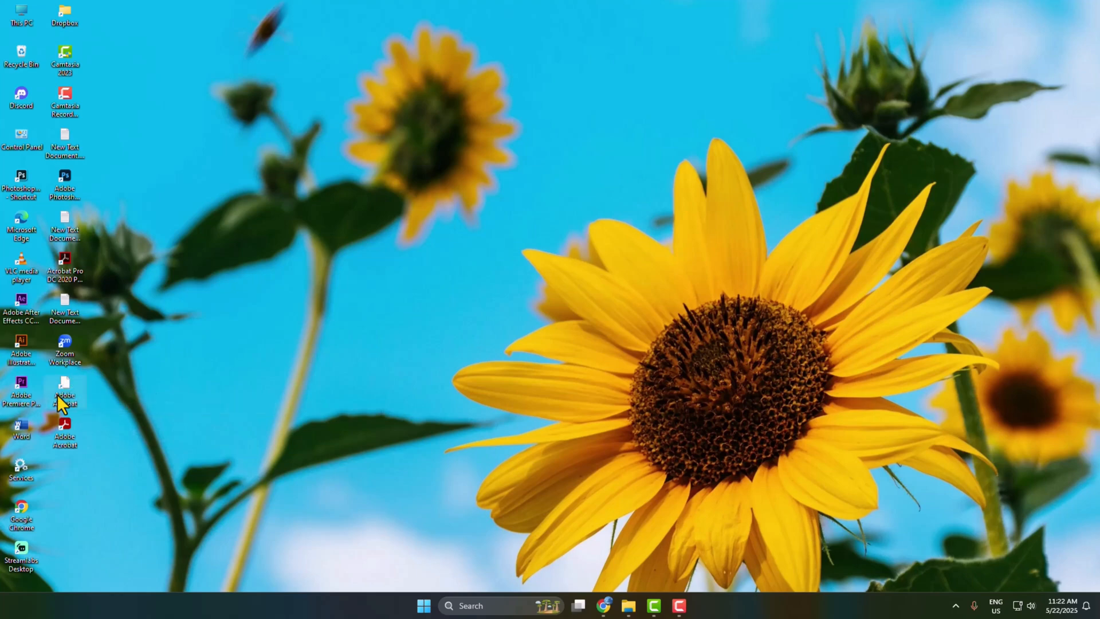
mouse_move(74, 445)
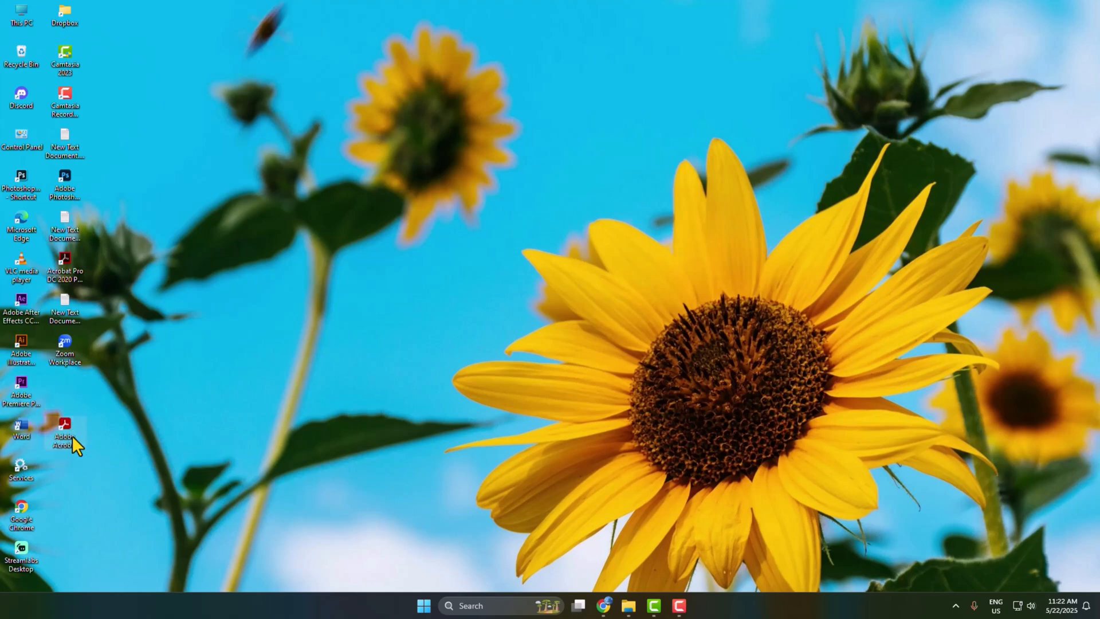
mouse_move(84, 448)
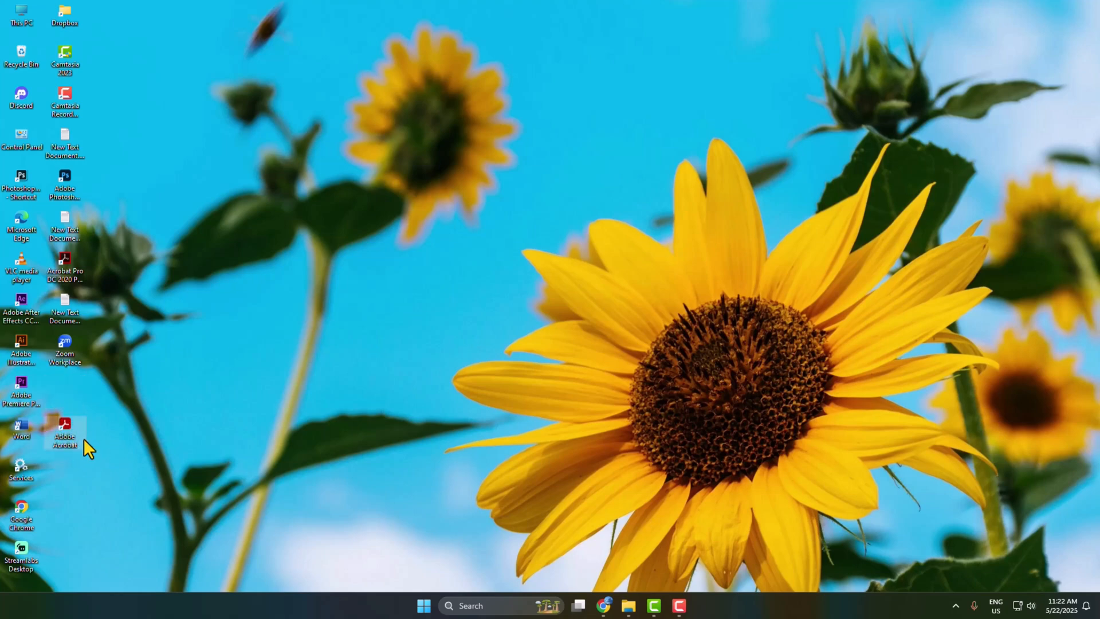
Step: Relaunch Adobe Acrobat from its desktop shortcut
double_click(64, 431)
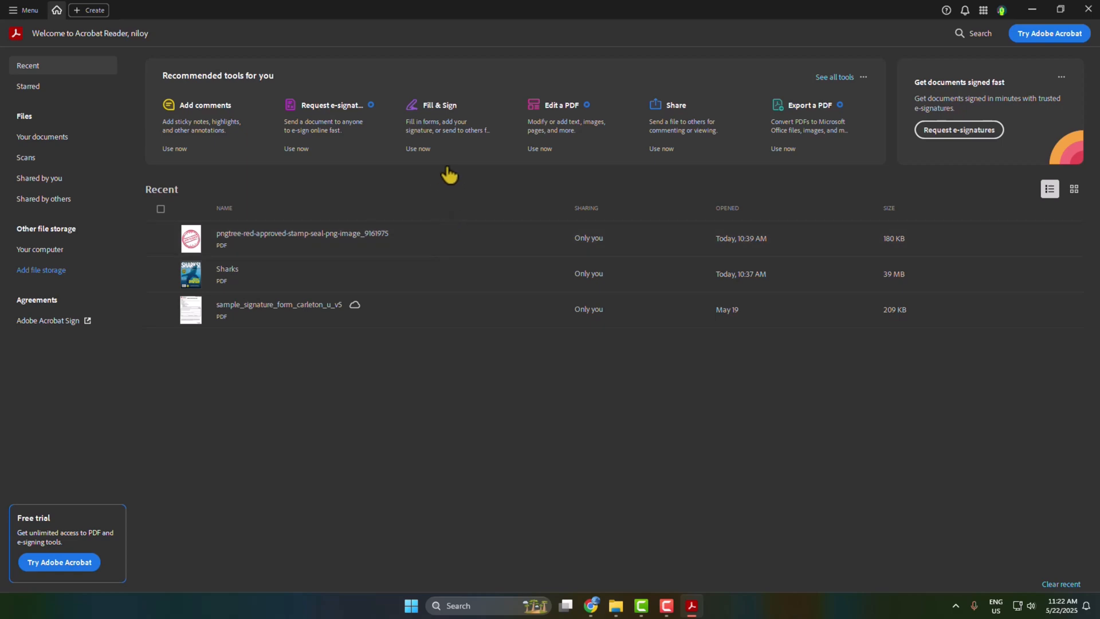
mouse_move(445, 173)
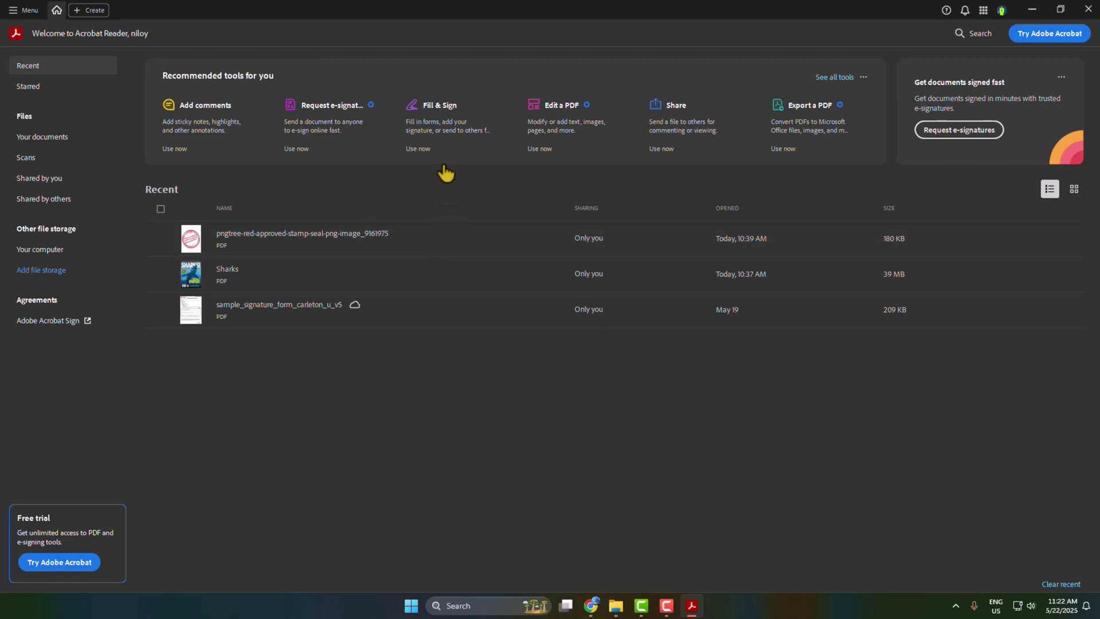